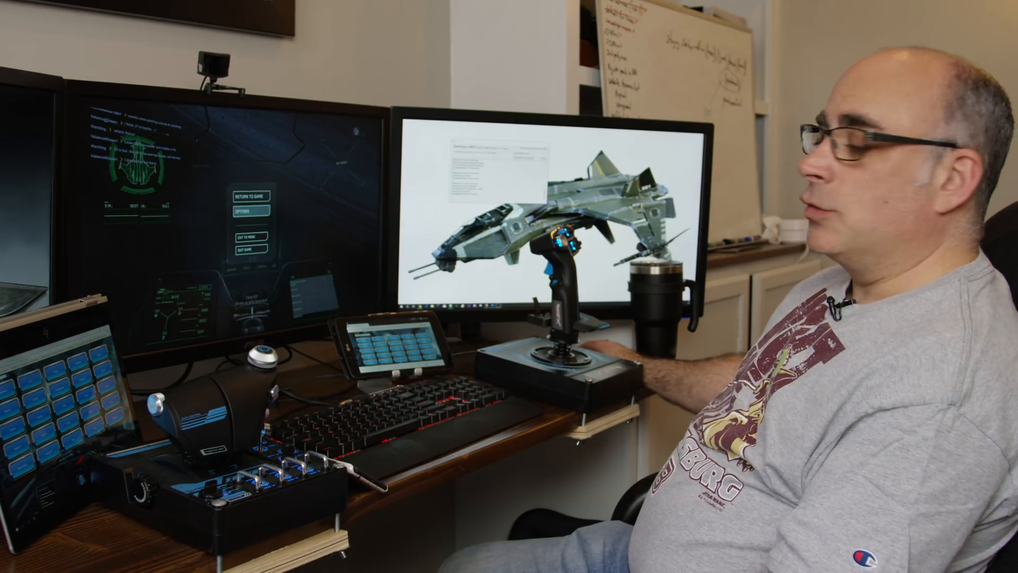
Show the flight keyboard and mouse keybinding layout in the Options menu.
left_click(248, 210)
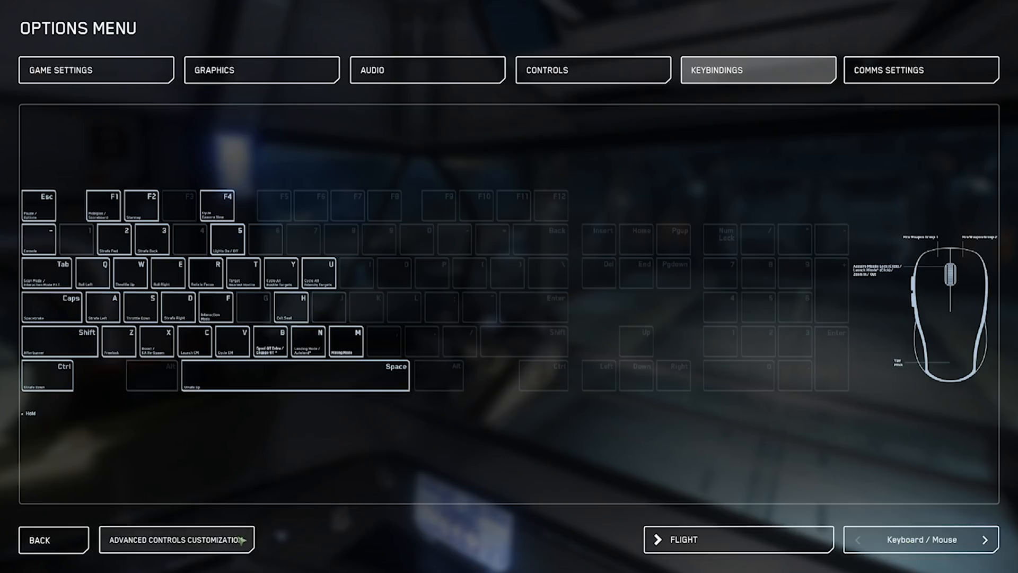
Expand Flight - Cockpit in advanced customization and select Flight / Systems Ready (Numpad 9).
left_click(175, 540)
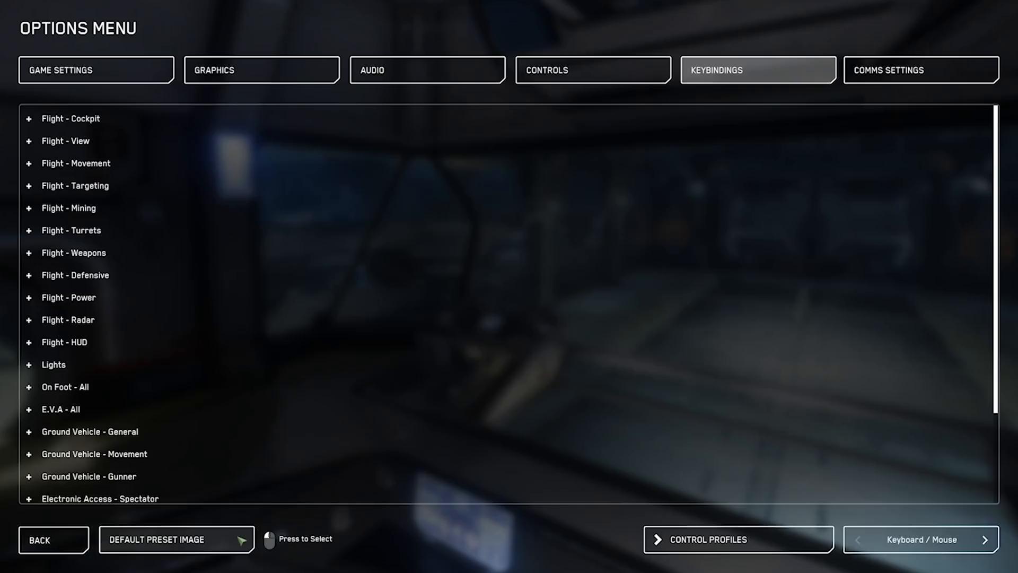
mouse_move(72, 131)
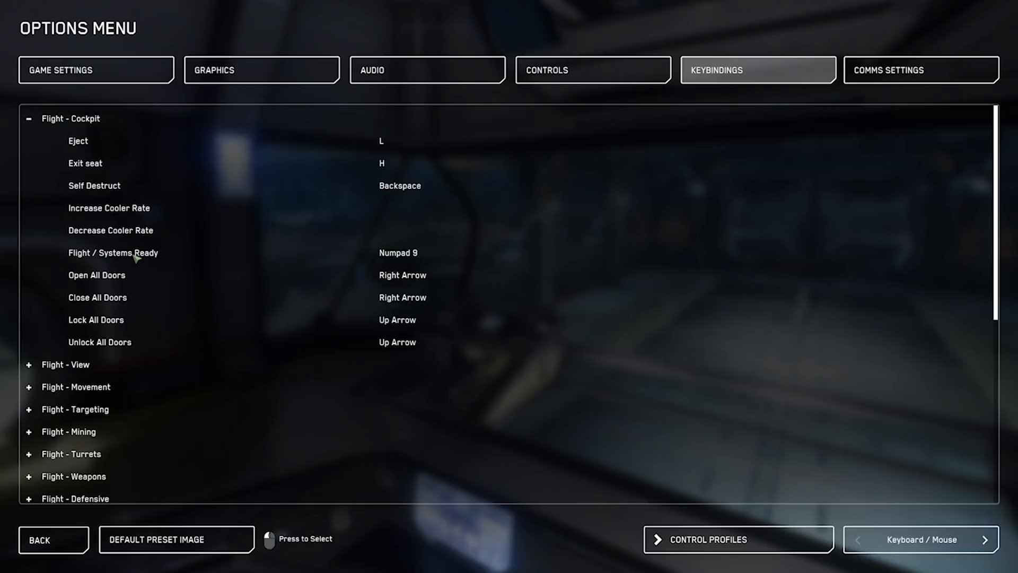
left_click(136, 254)
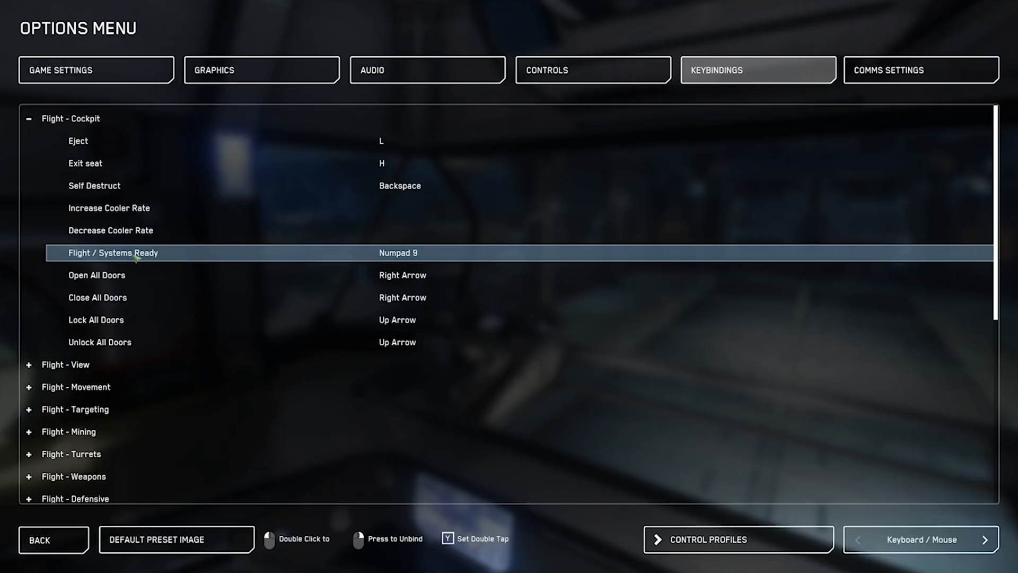